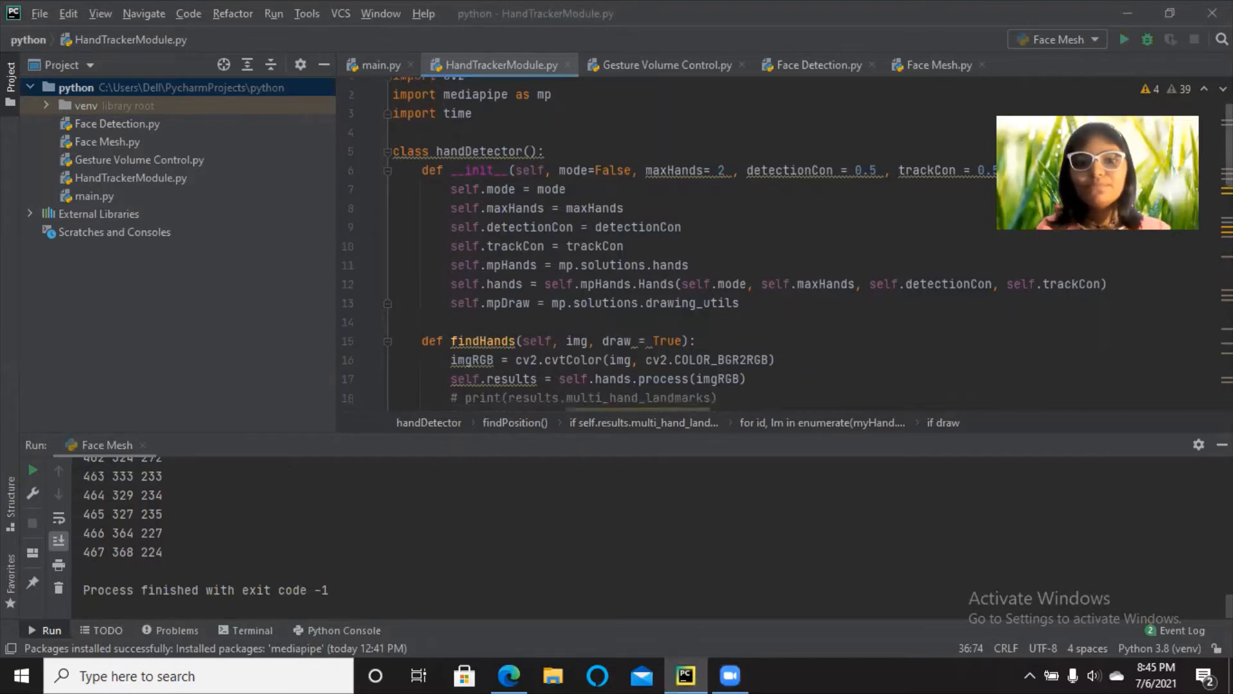
Step: Run HandTrackerModule.py to print landmark coordinates and the landmark 4 position list
{"action": "scroll", "scroll_direction": "down", "scroll_amount": 3}
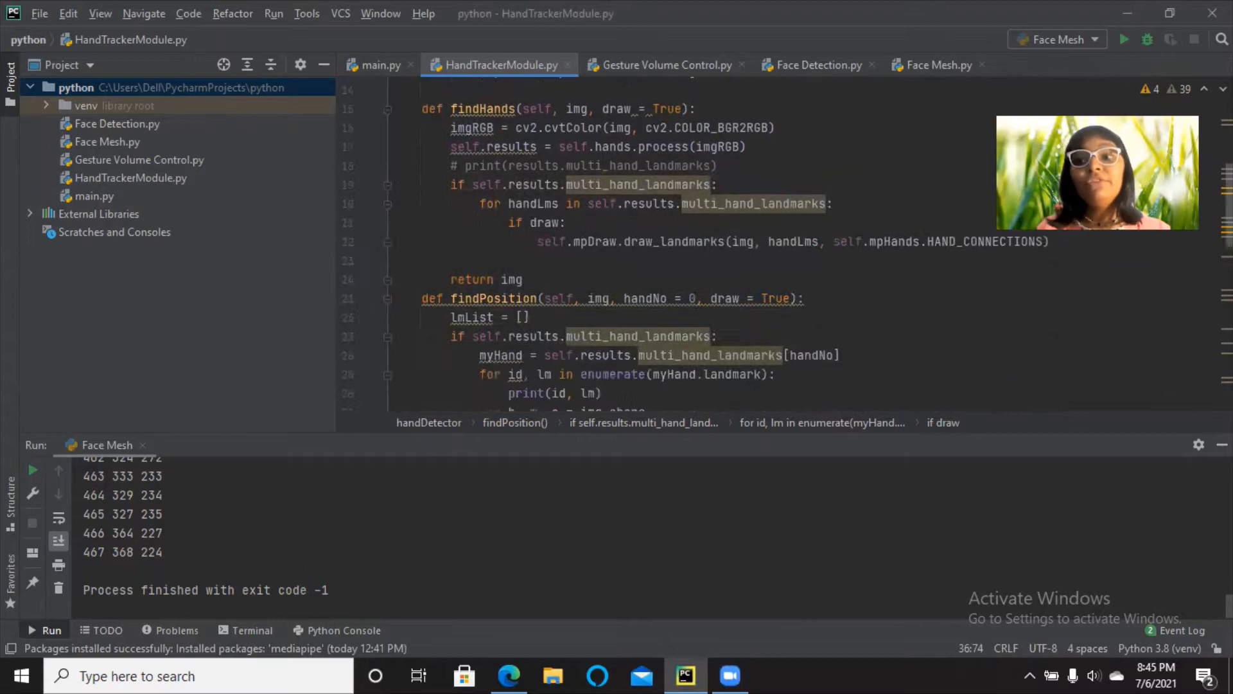
{"action": "scroll", "scroll_direction": "down", "scroll_amount": 3}
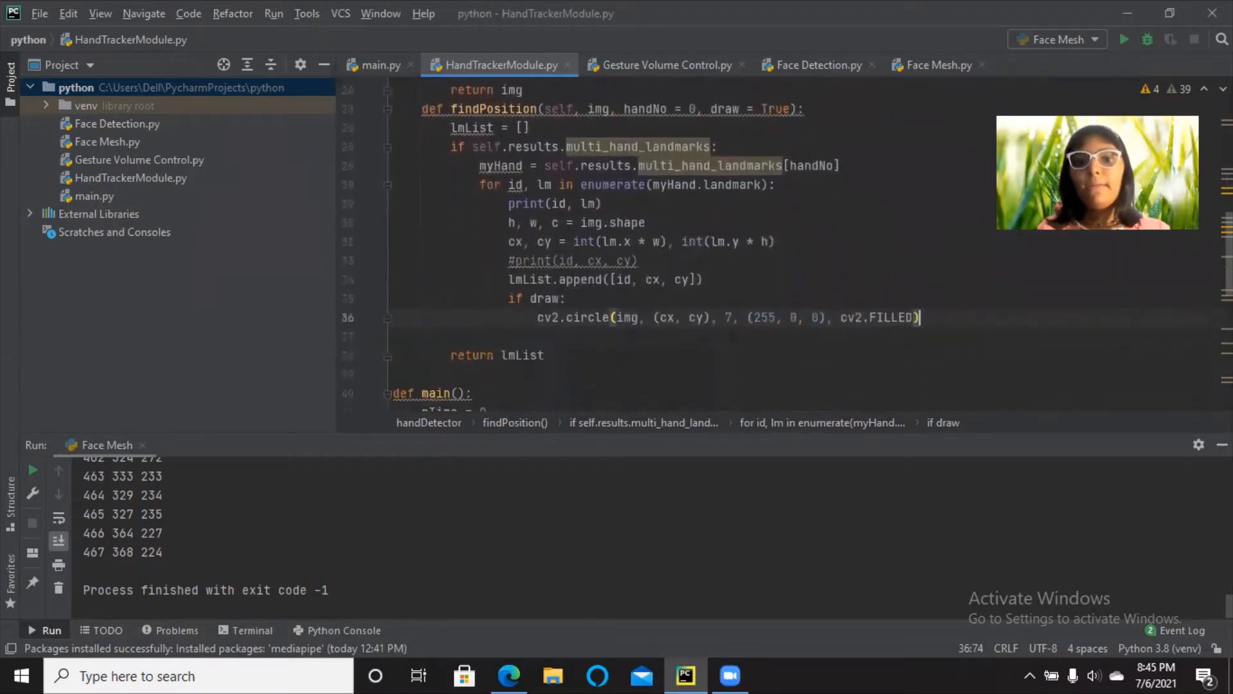
{"action": "scroll", "scroll_direction": "down", "scroll_amount": 3}
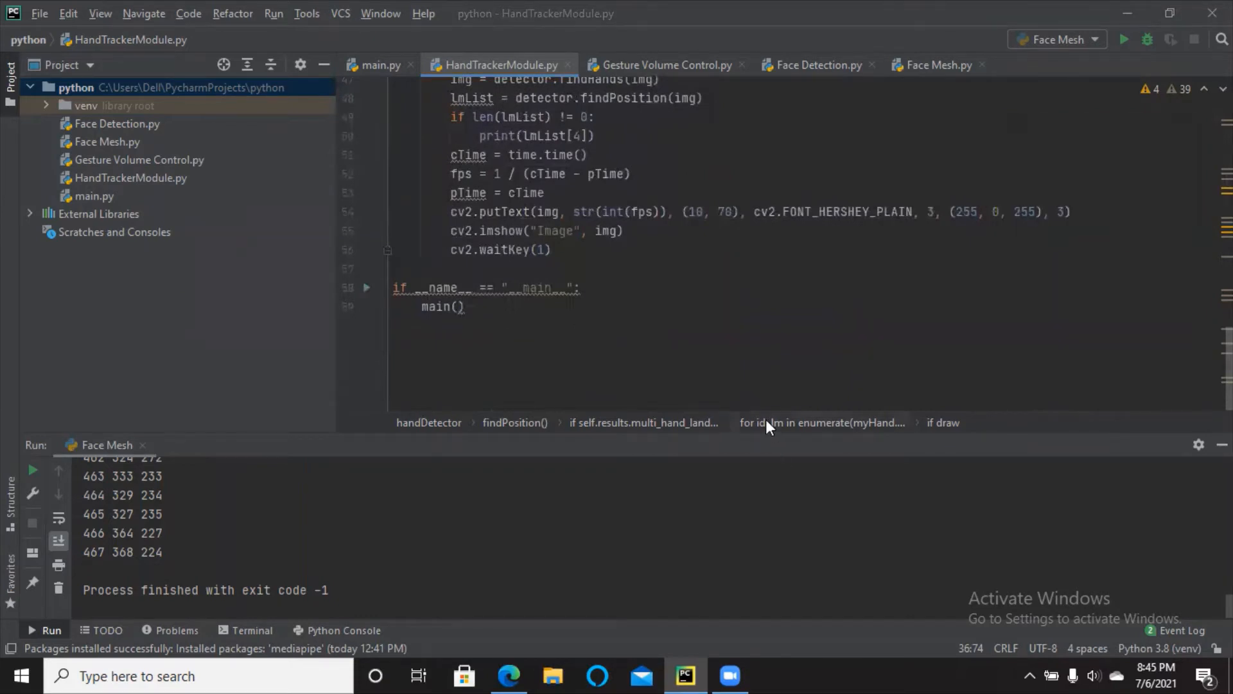
{"action": "mouse_move", "coordinate": [464, 42]}
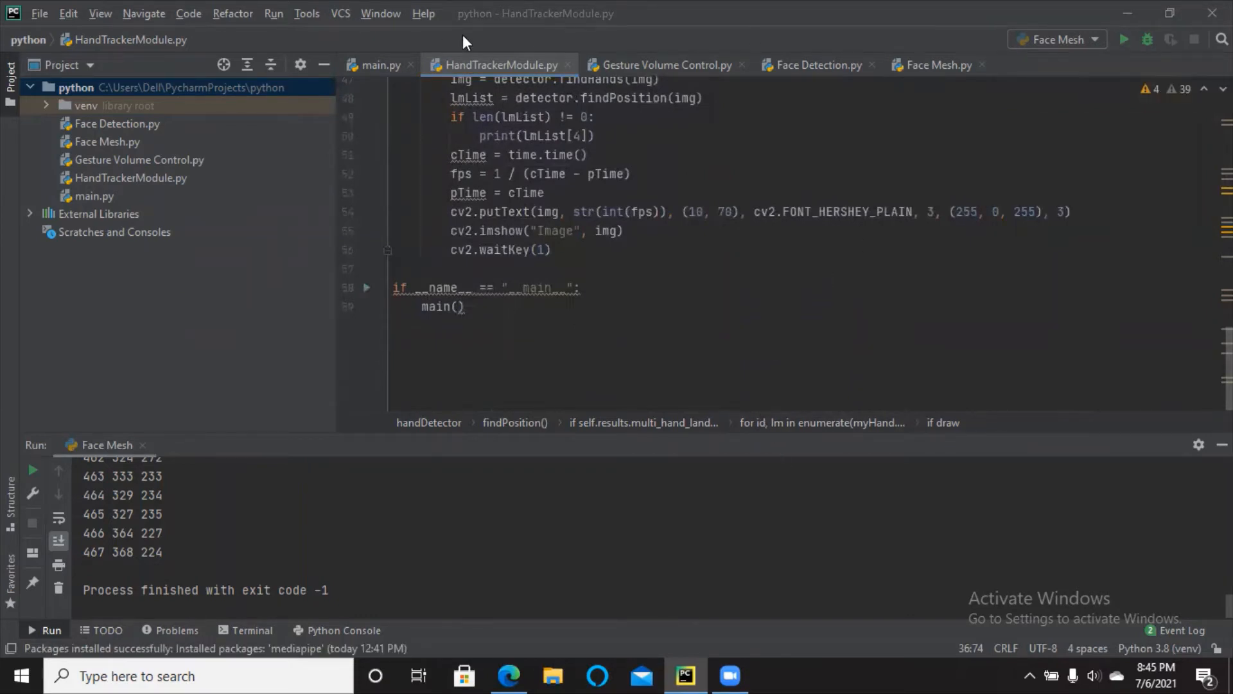
{"action": "right_click", "coordinate": [495, 64]}
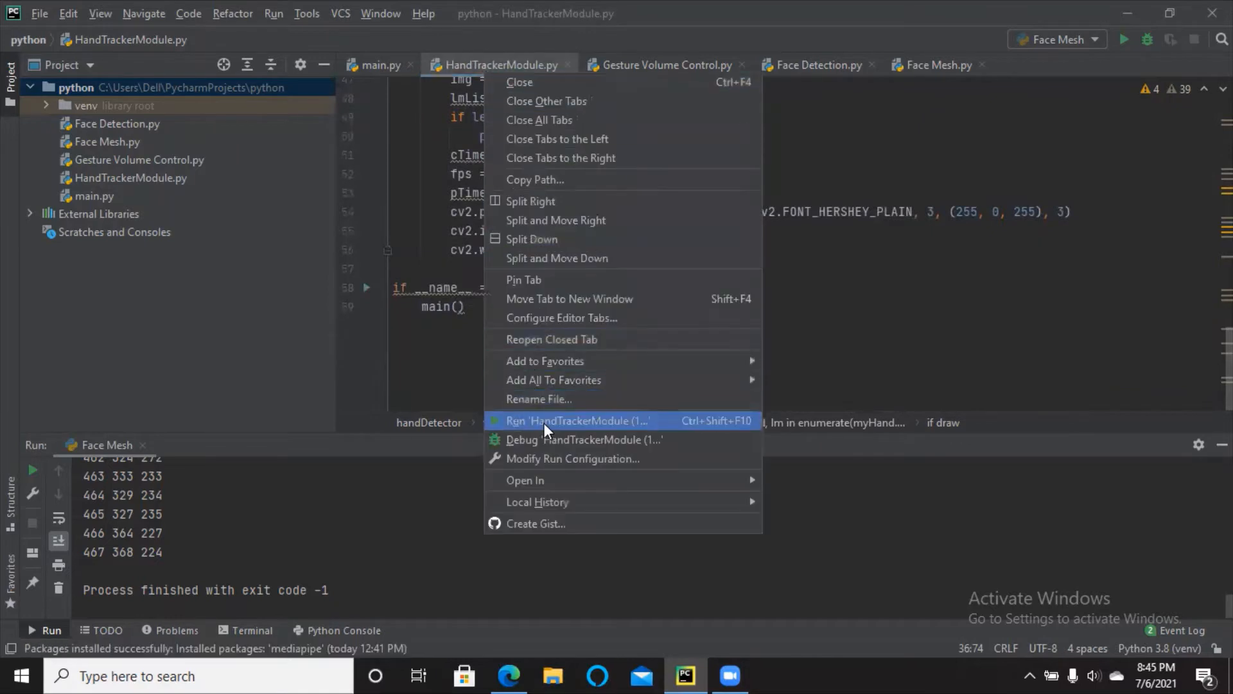
{"action": "left_click", "coordinate": [577, 420]}
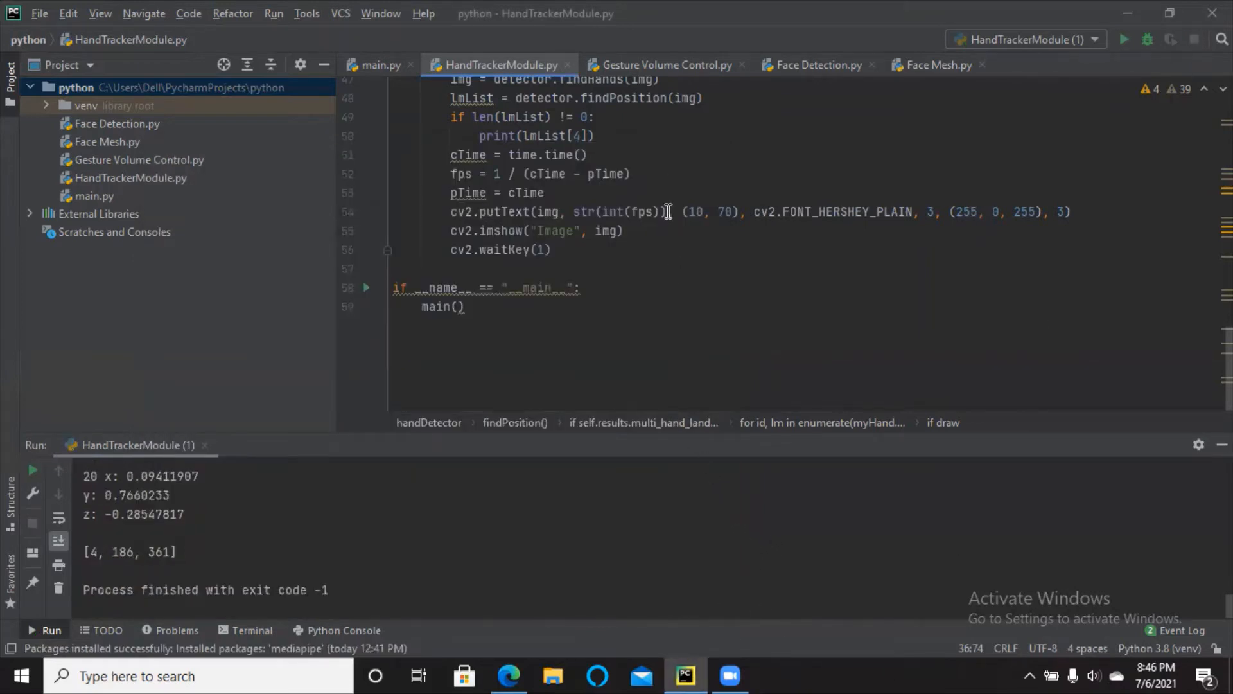
Step: Switch to Gesture Volume Control.py and read its code from imports to cv2.waitKey
{"action": "scroll", "scroll_direction": "up", "scroll_amount": 3}
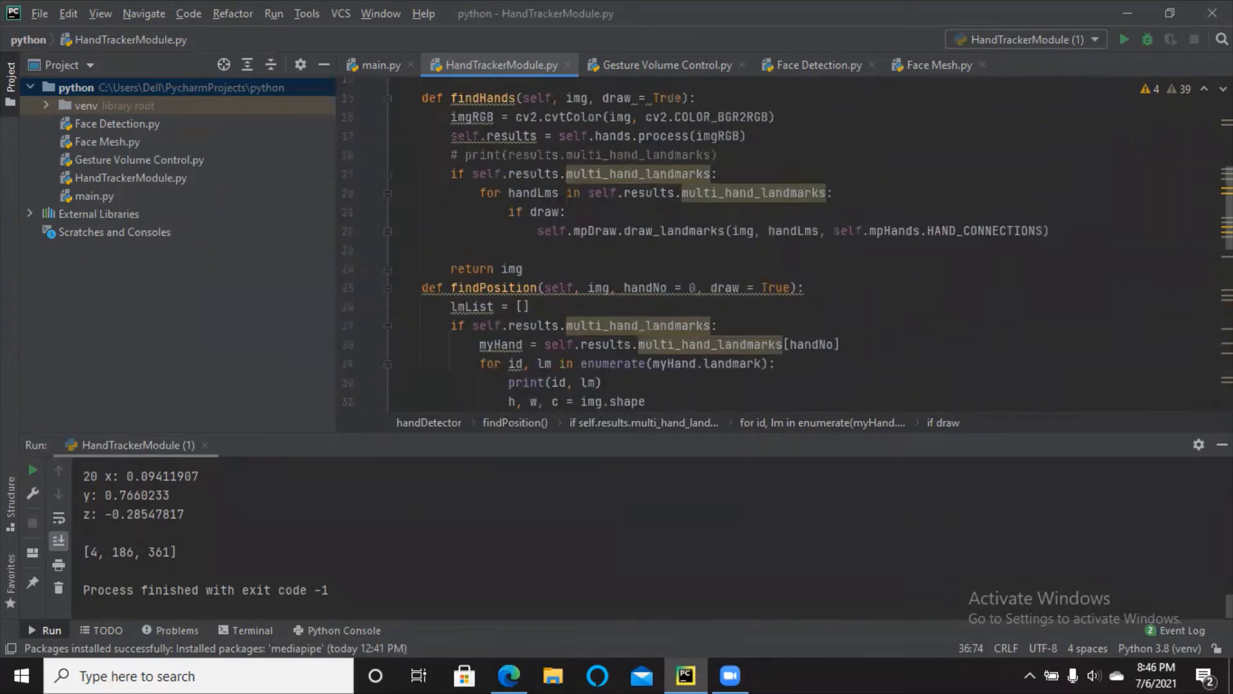
{"action": "left_click", "coordinate": [663, 64]}
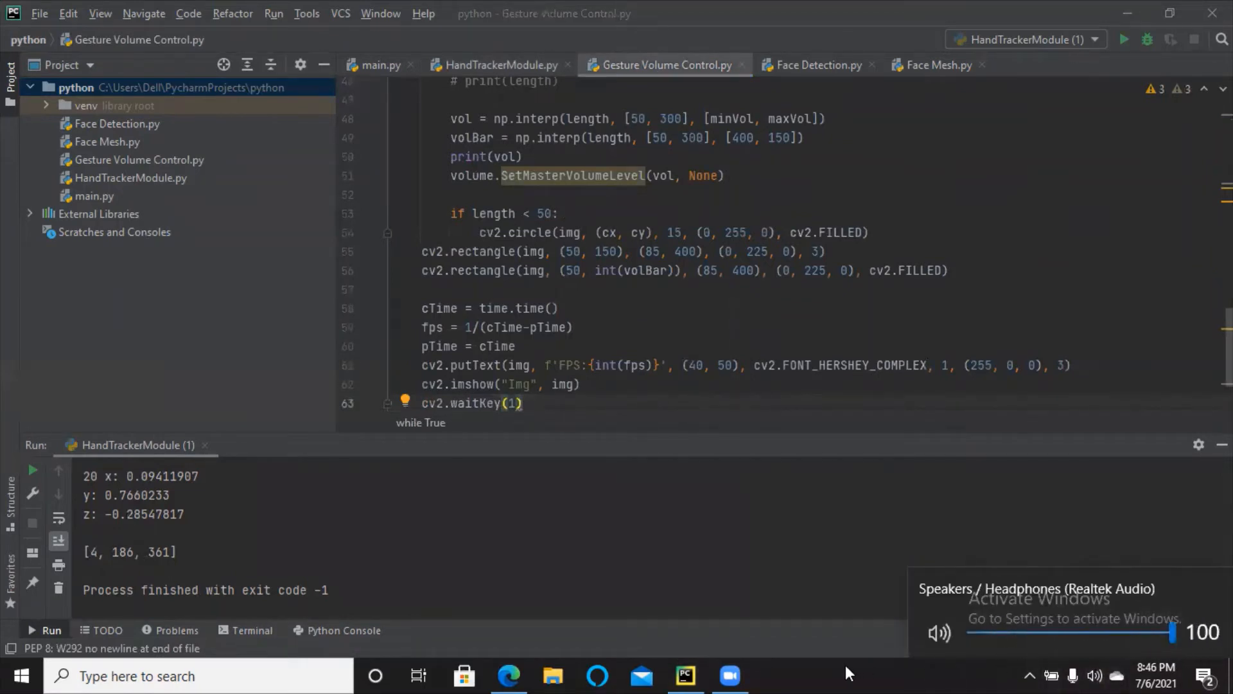
{"action": "scroll", "scroll_direction": "up", "scroll_amount": 3}
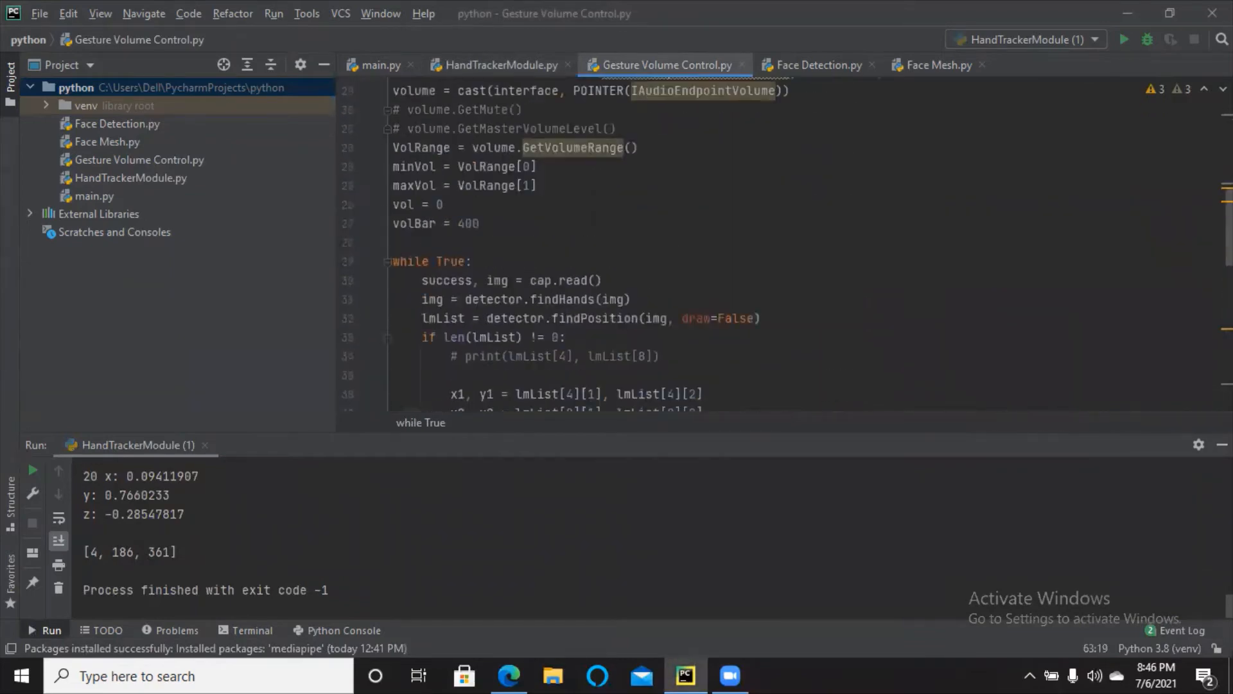
{"action": "scroll", "scroll_direction": "up", "scroll_amount": 3}
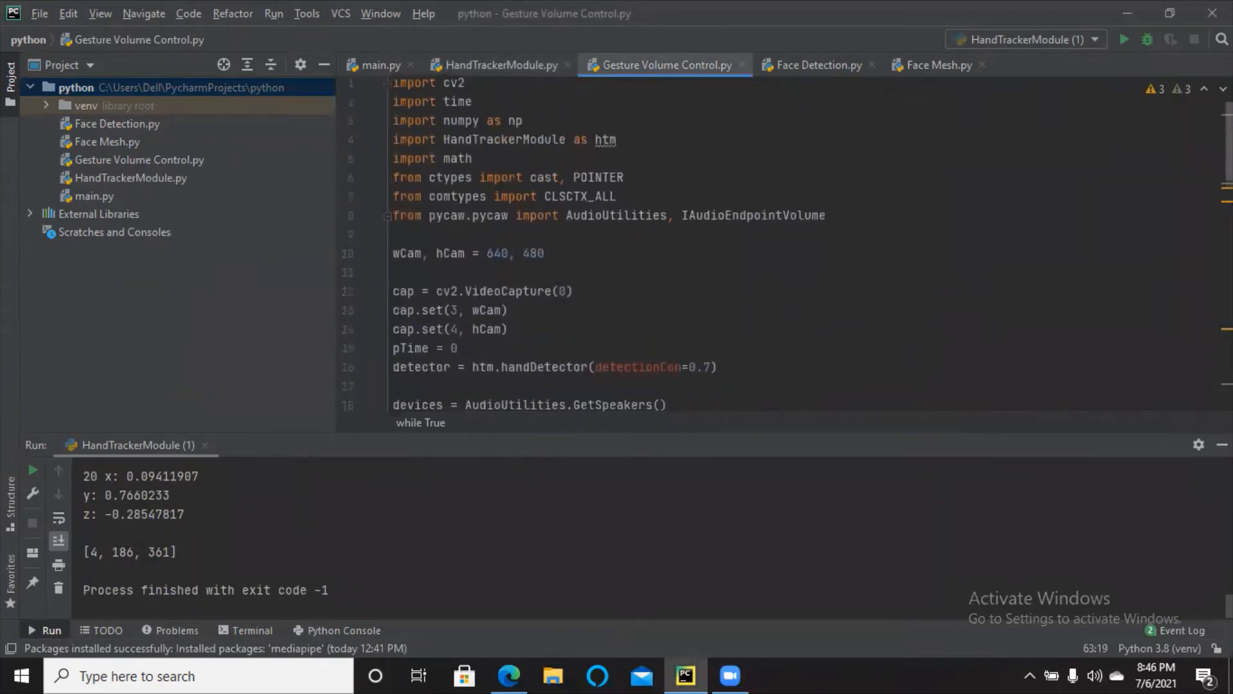
{"action": "scroll", "scroll_direction": "down", "scroll_amount": 3}
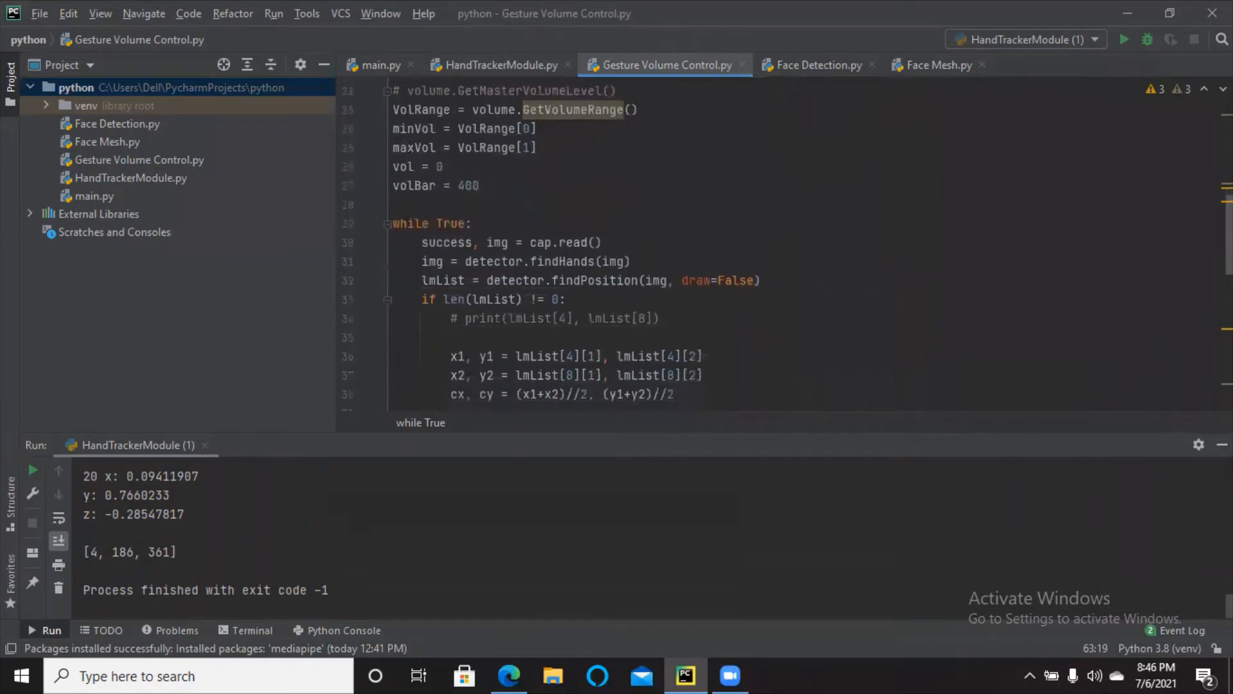
{"action": "scroll", "scroll_direction": "down", "scroll_amount": 3}
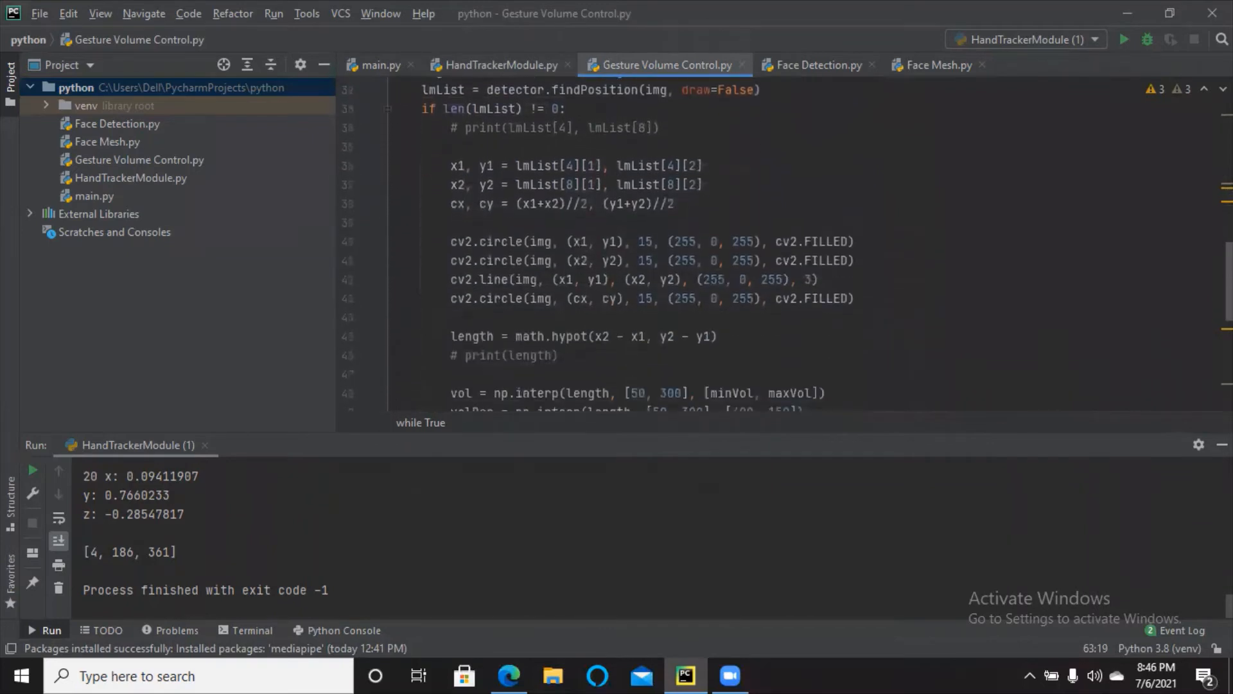
{"action": "scroll", "scroll_direction": "down", "scroll_amount": 3}
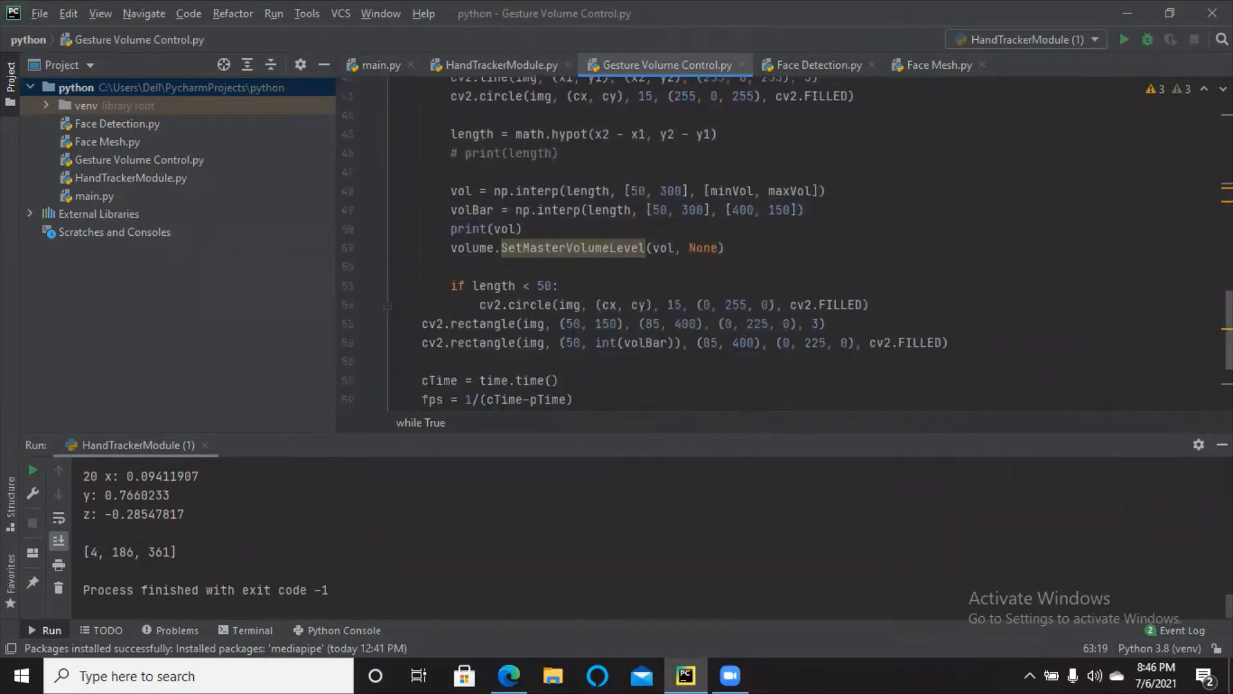
{"action": "scroll", "scroll_direction": "down", "scroll_amount": 3}
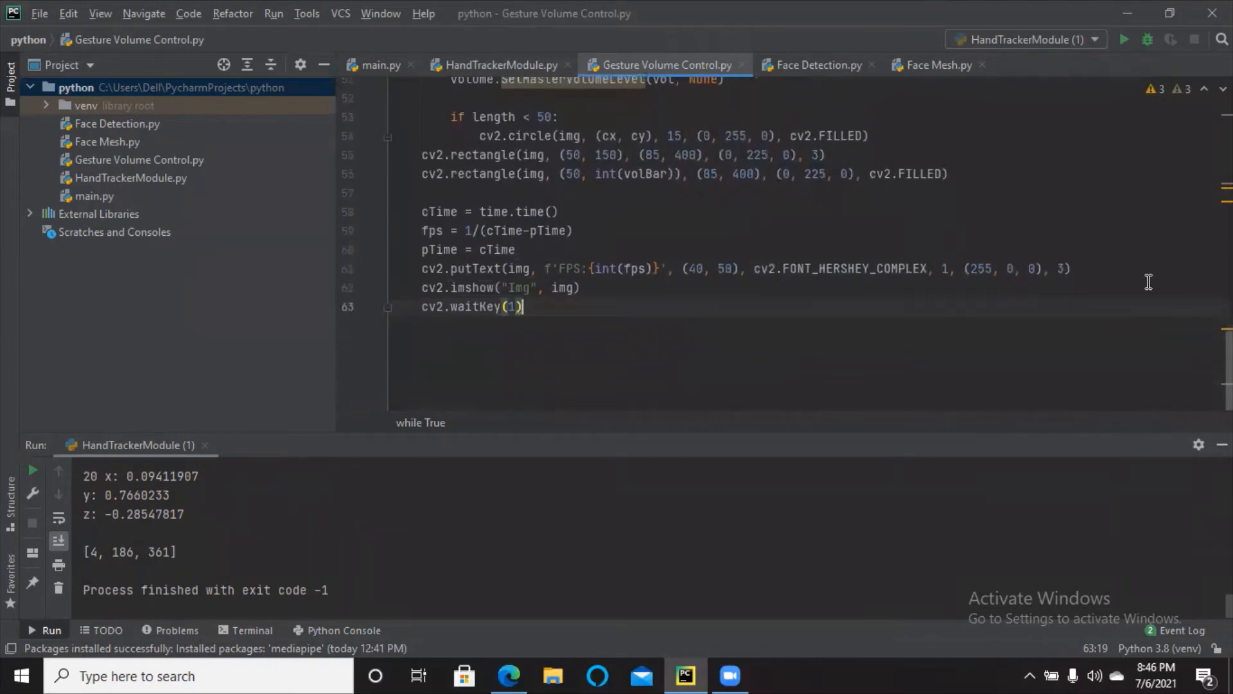
Step: Run the Gesture Volume Control.py script from its tab menu
{"action": "right_click", "coordinate": [663, 64]}
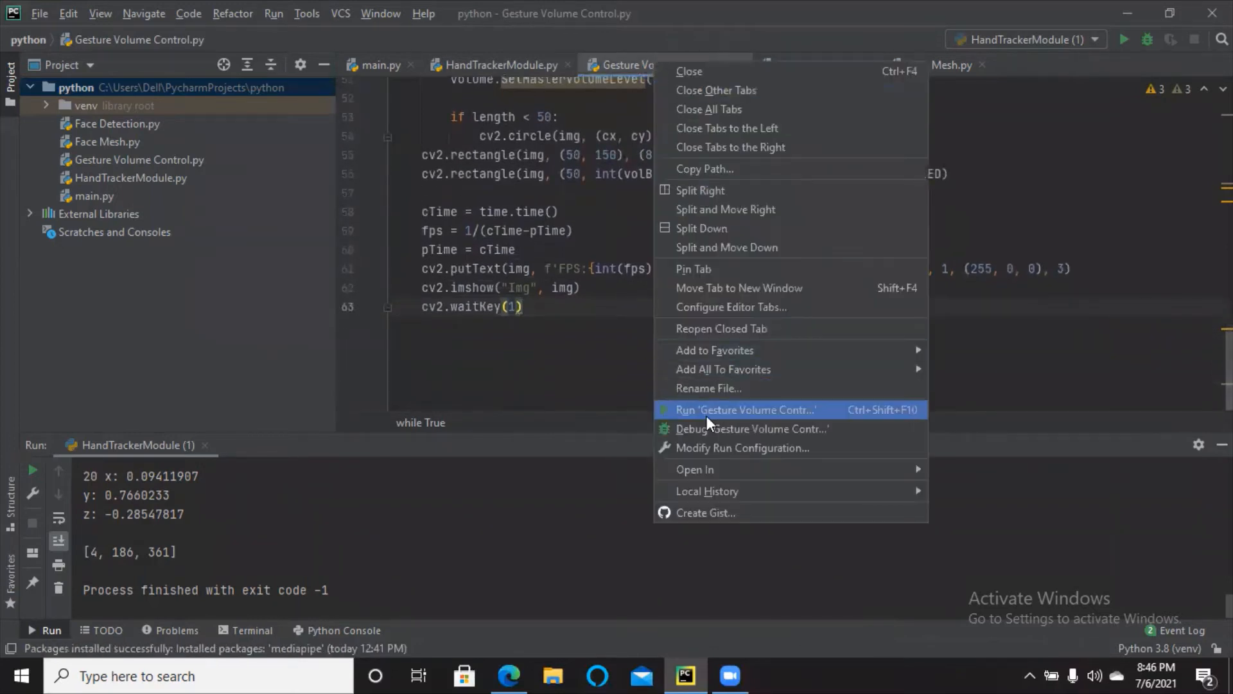
{"action": "left_click", "coordinate": [745, 410]}
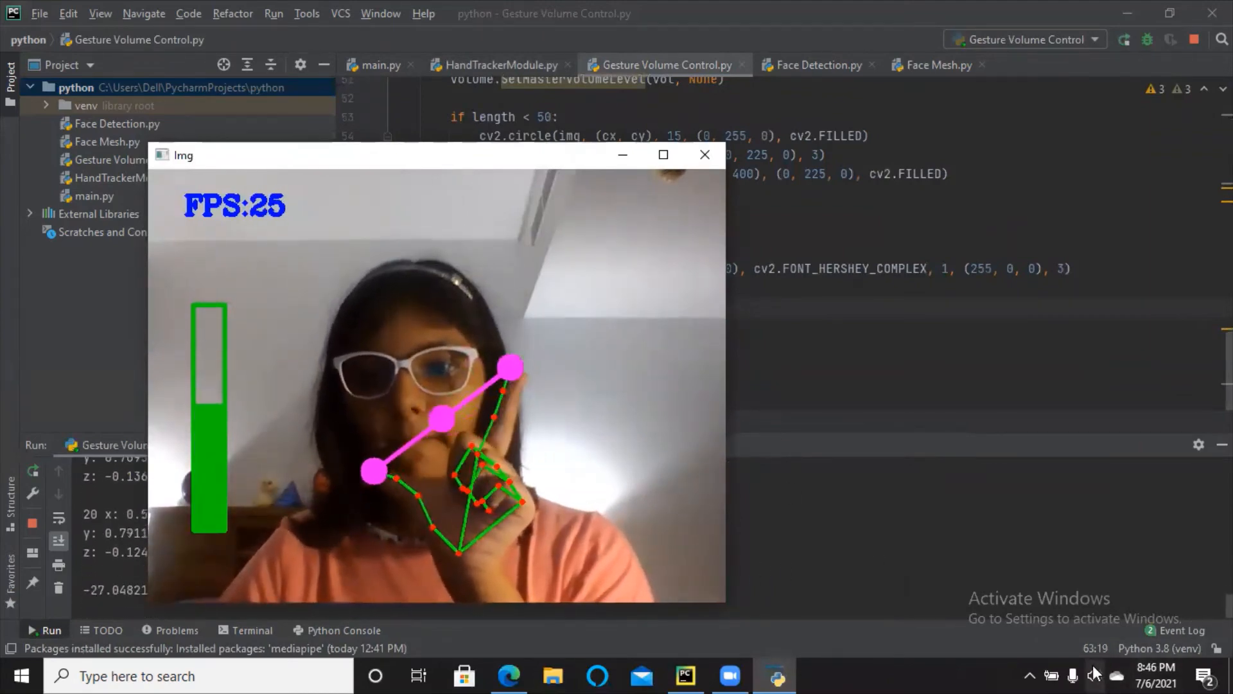
Step: Check the system volume level, then close the webcam Img window
{"action": "left_click", "coordinate": [1093, 675]}
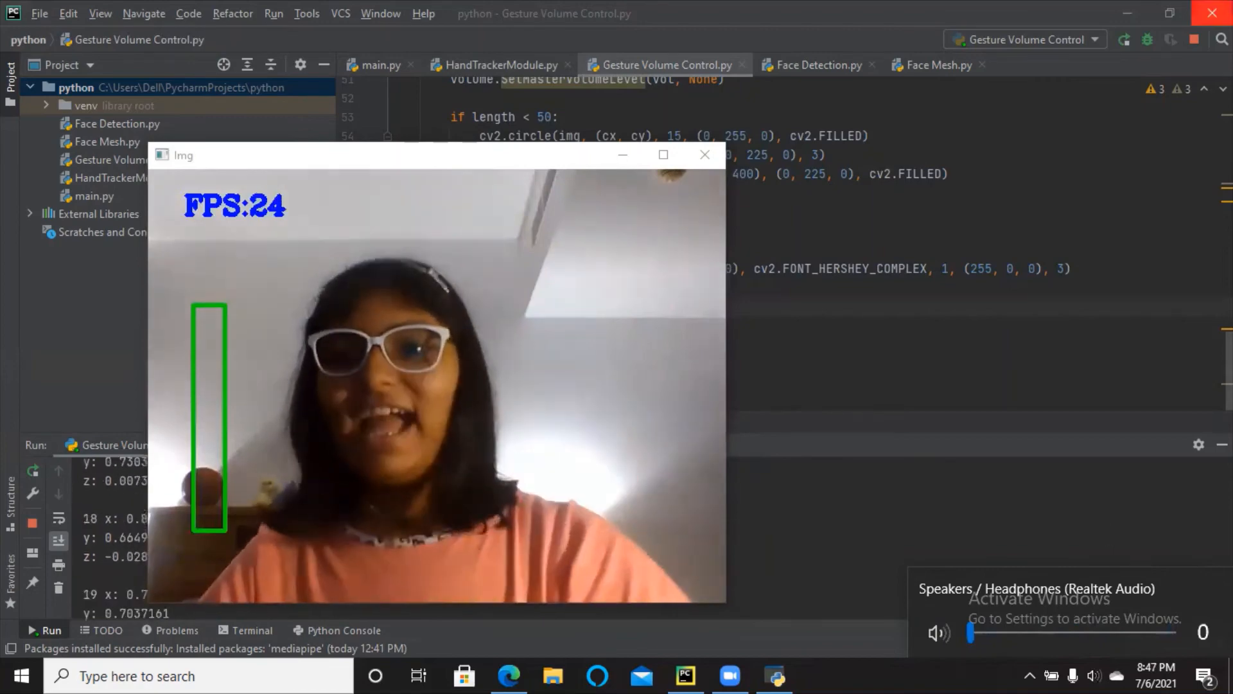
{"action": "left_click", "coordinate": [704, 154]}
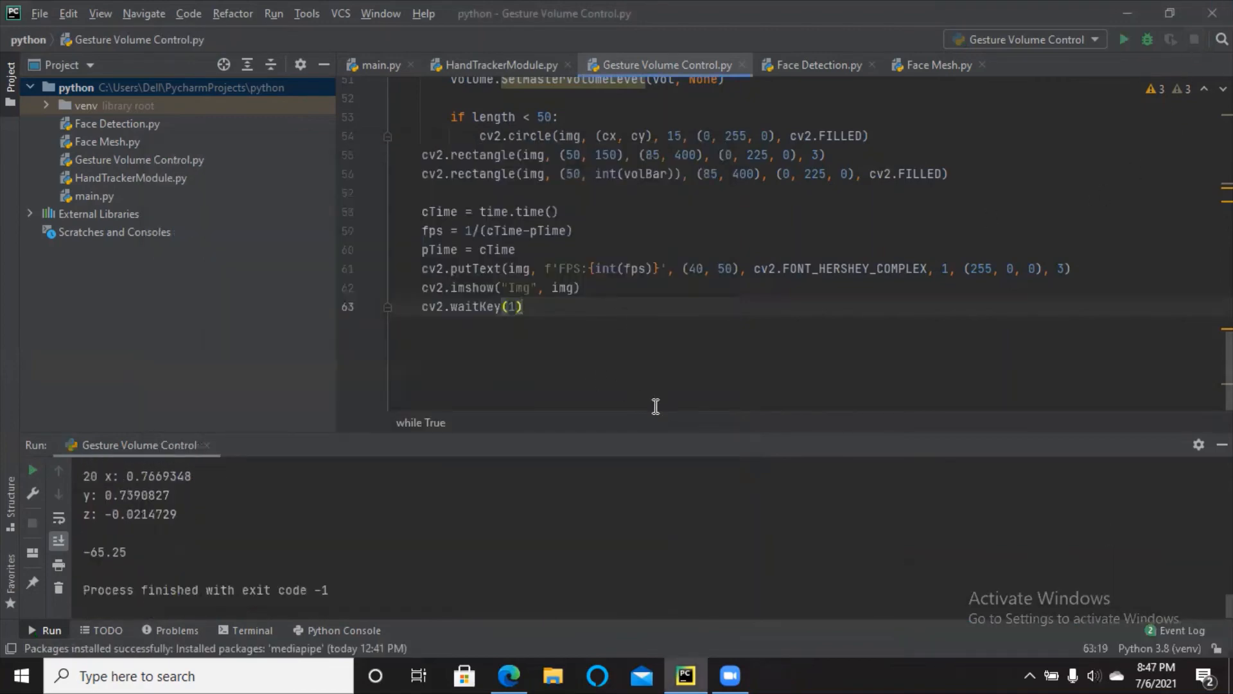
{"action": "mouse_move", "coordinate": [701, 403]}
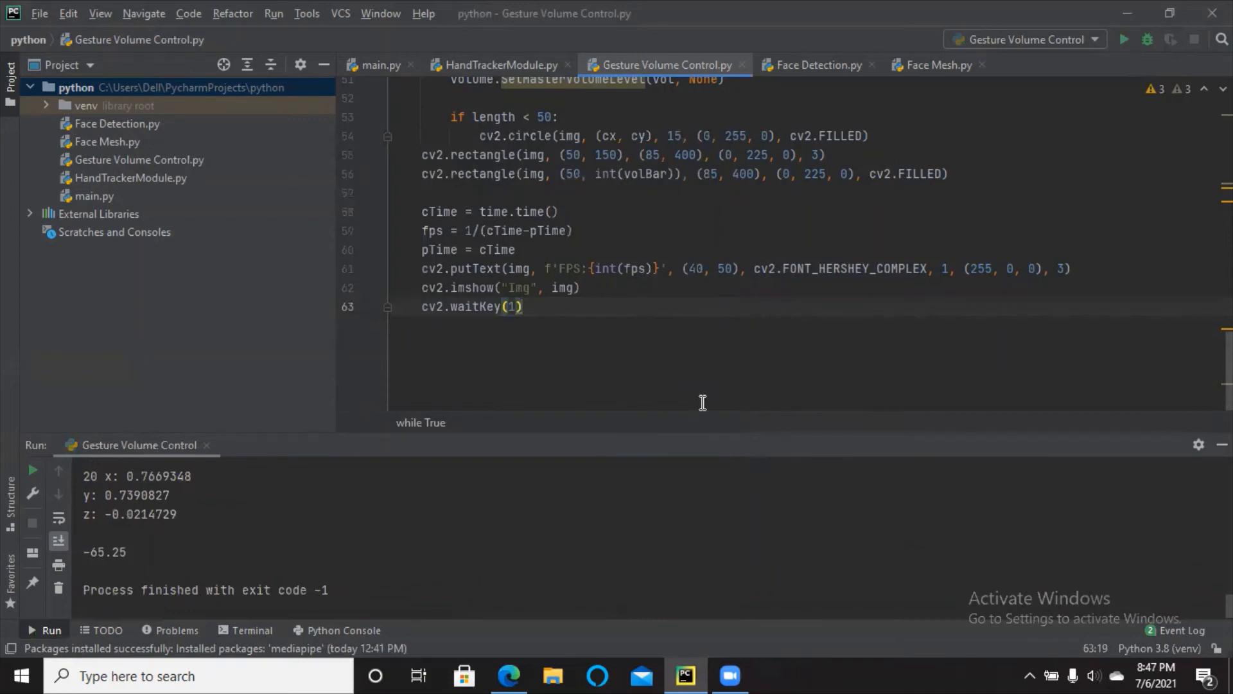
{"action": "mouse_move", "coordinate": [444, 513]}
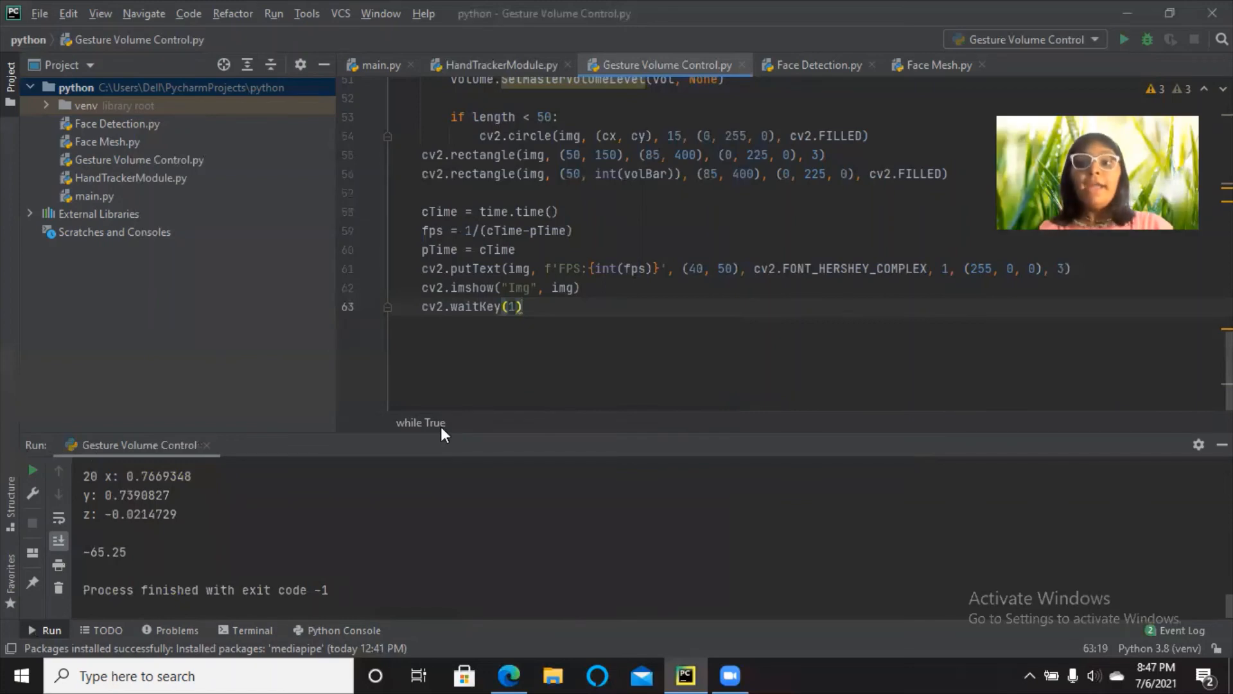
{"action": "mouse_move", "coordinate": [420, 423]}
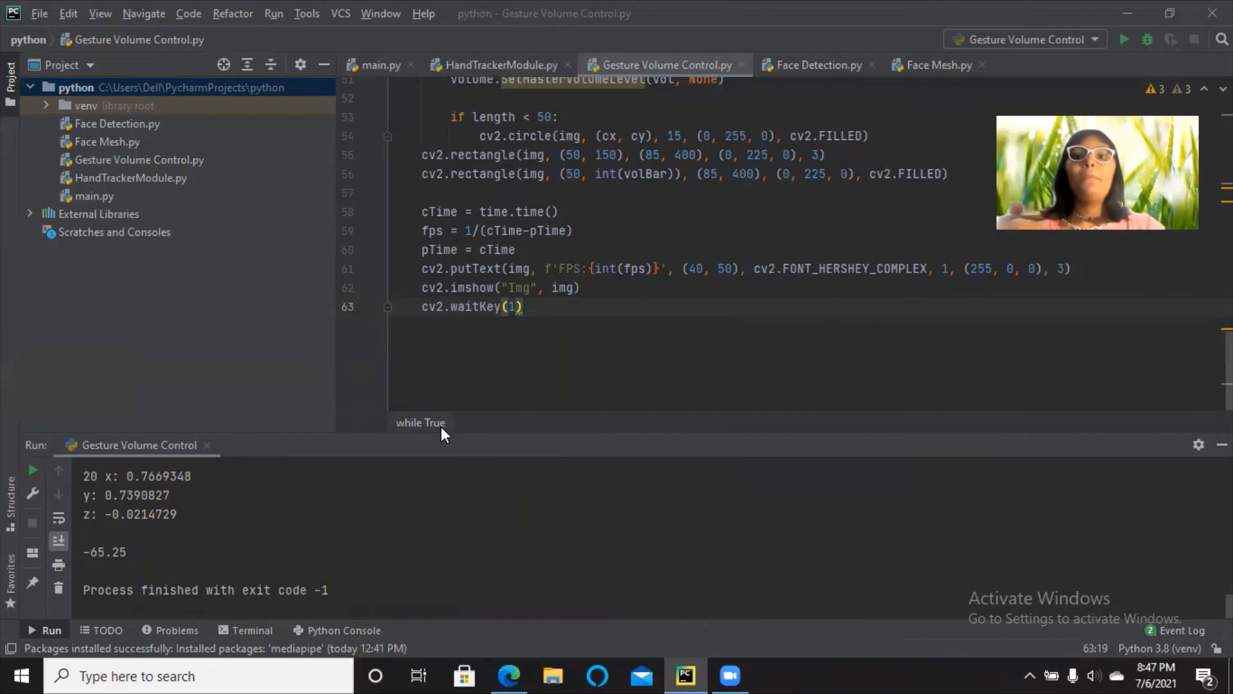
{"action": "mouse_move", "coordinate": [594, 630]}
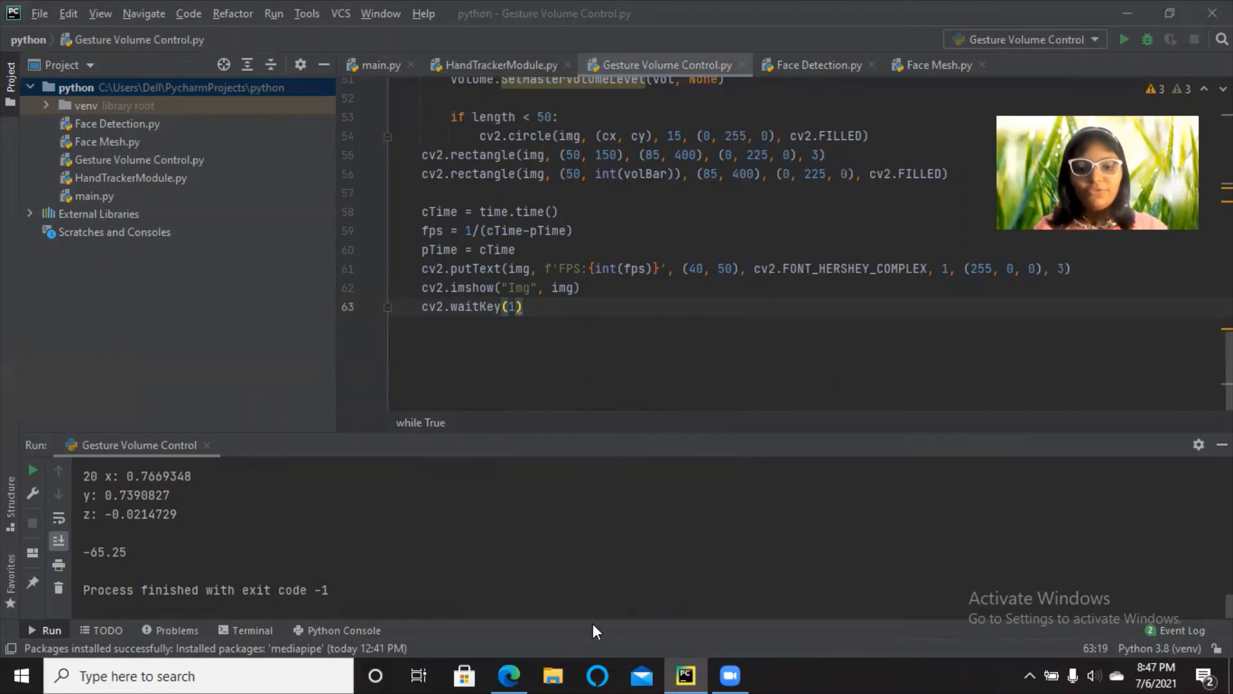